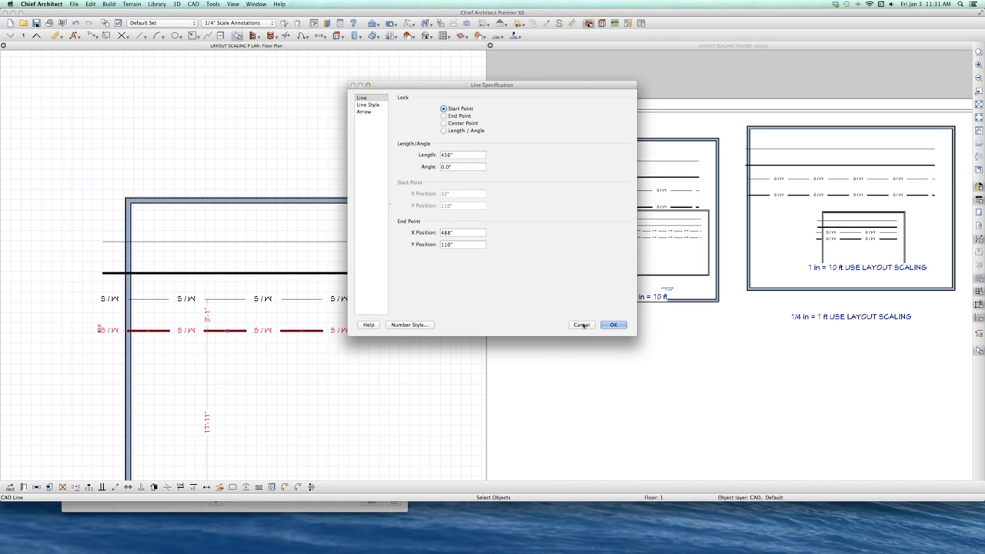
# Inspect the thin gray line's style and weight settings in its properties
pyautogui.click(612, 323)
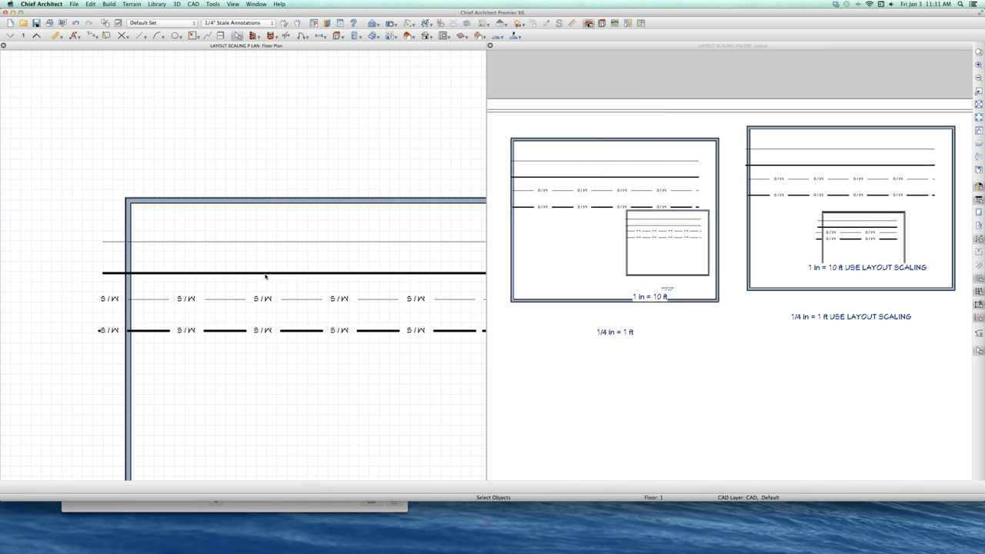
pyautogui.click(295, 240)
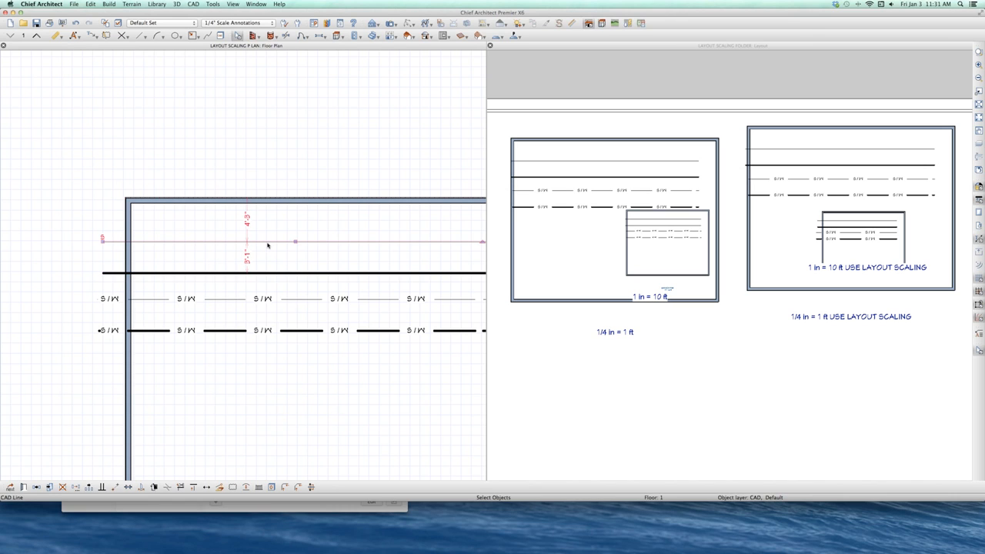
pyautogui.doubleClick(296, 241)
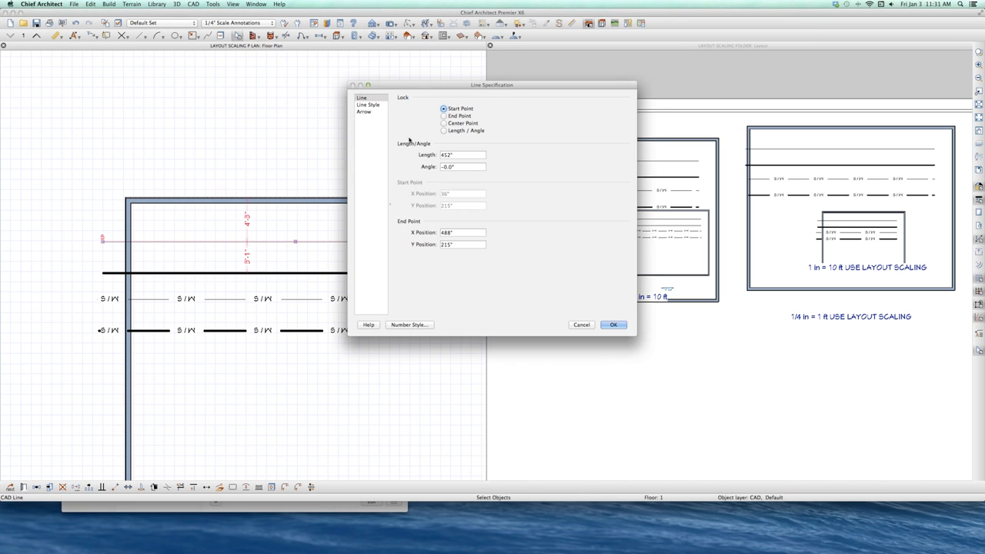
pyautogui.click(370, 105)
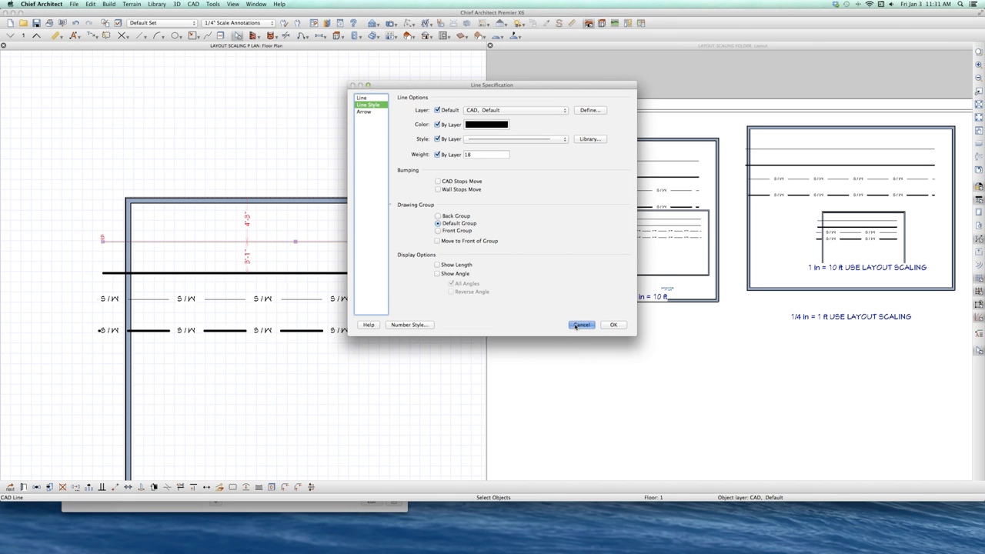
# Review the dashed line's style and weight settings, leaving both lines unchanged
pyautogui.click(582, 323)
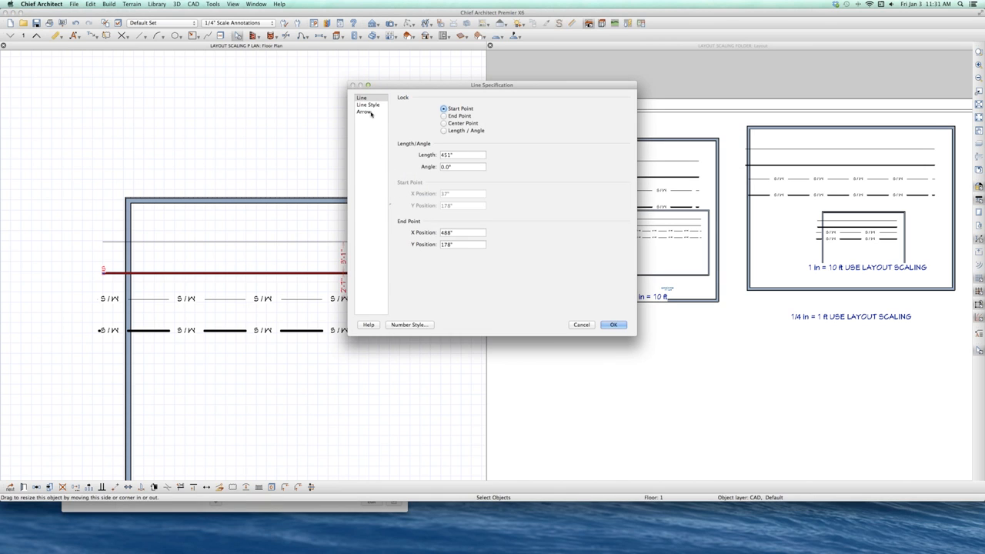
pyautogui.click(368, 104)
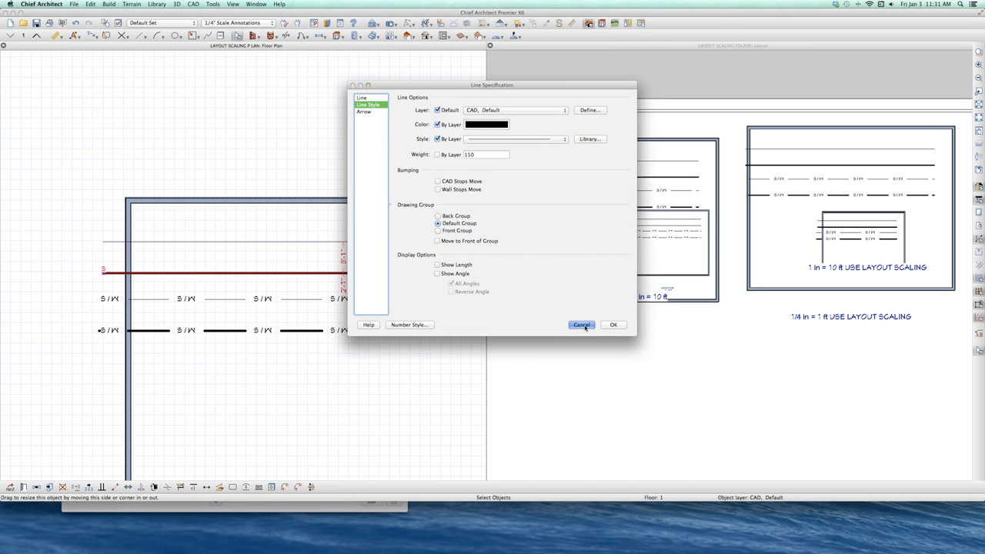
pyautogui.click(582, 324)
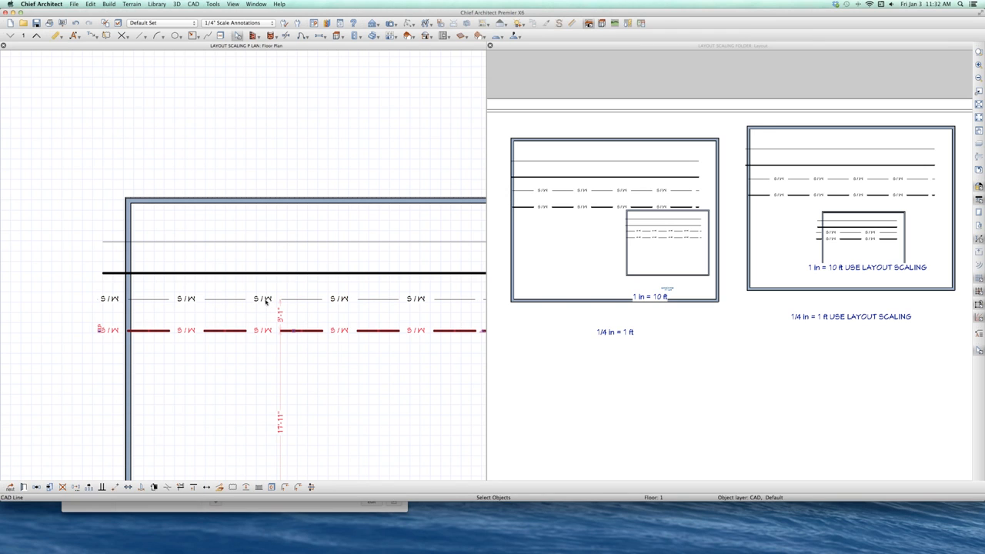
pyautogui.moveTo(509, 243)
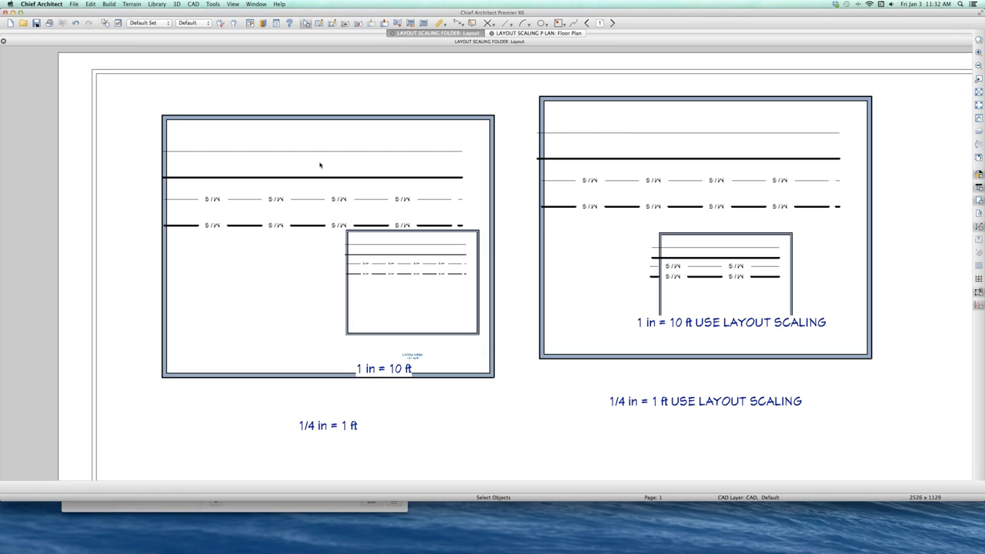
pyautogui.moveTo(287, 154)
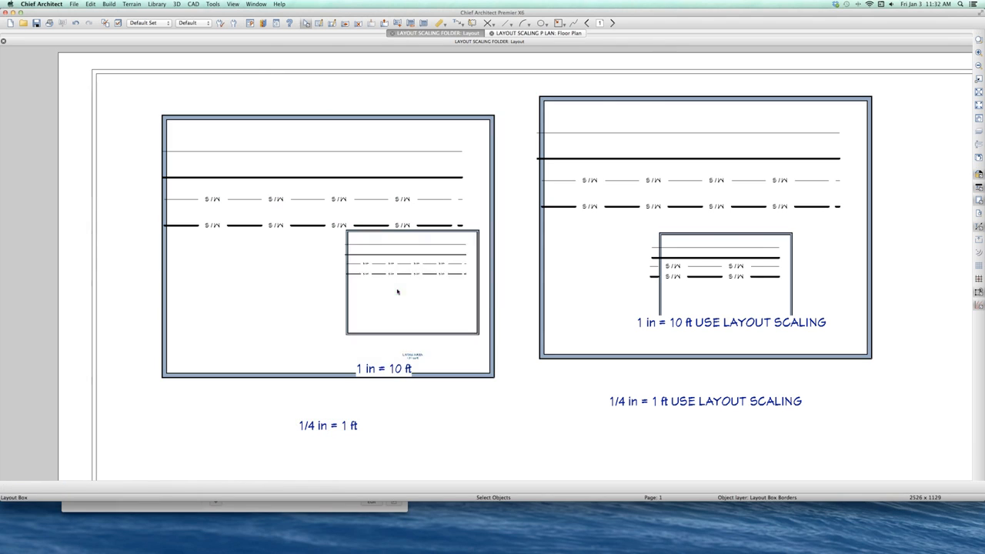
pyautogui.click(397, 291)
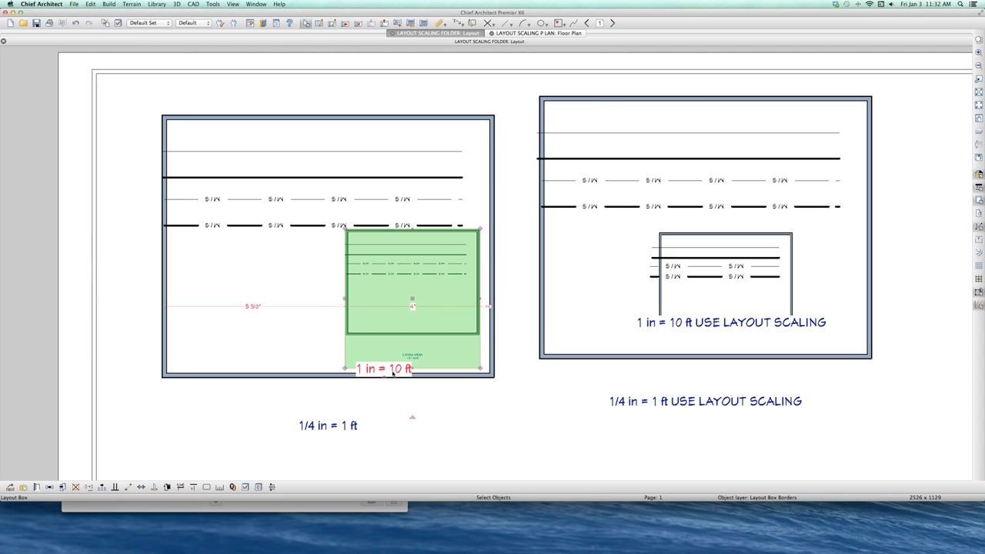
pyautogui.moveTo(413, 317)
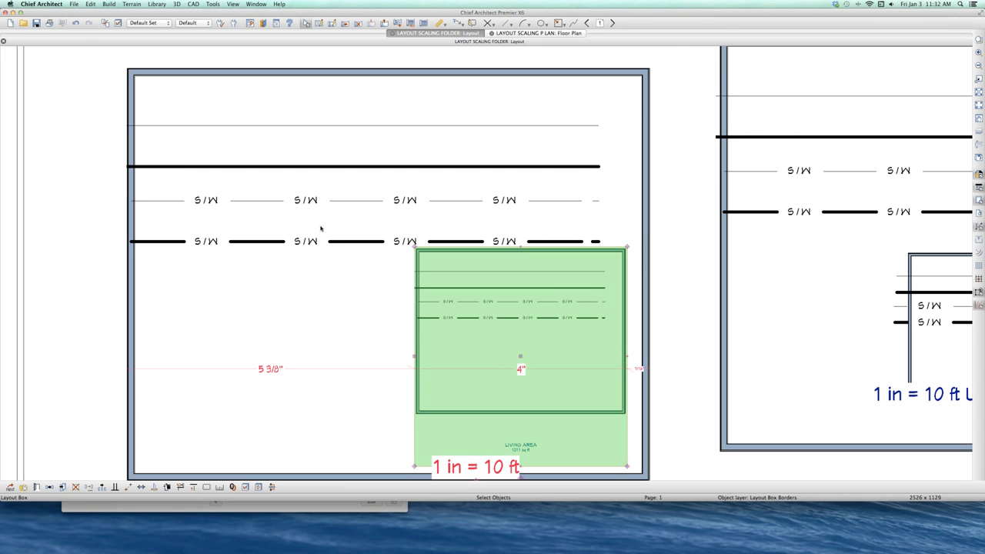
pyautogui.click(462, 331)
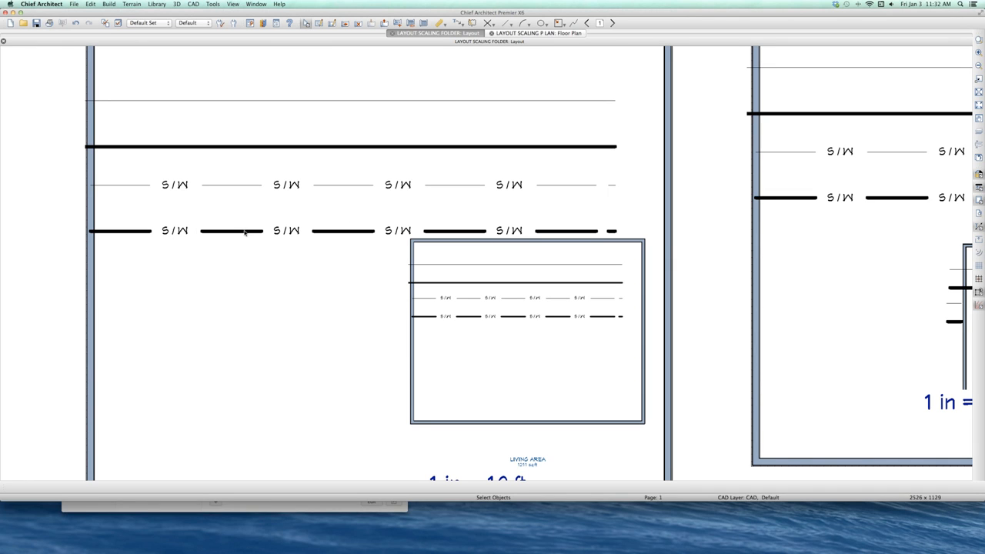
pyautogui.moveTo(459, 335)
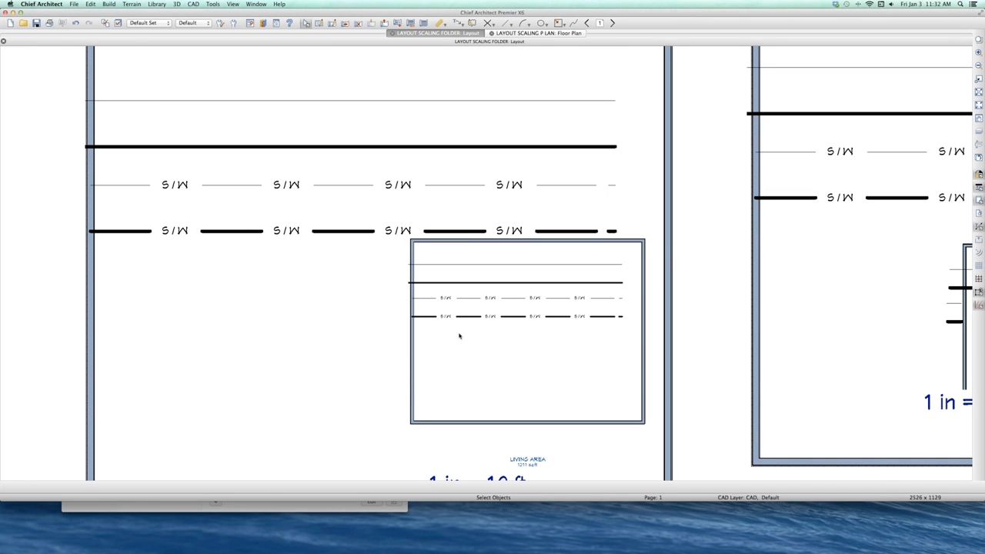
pyautogui.moveTo(588, 318)
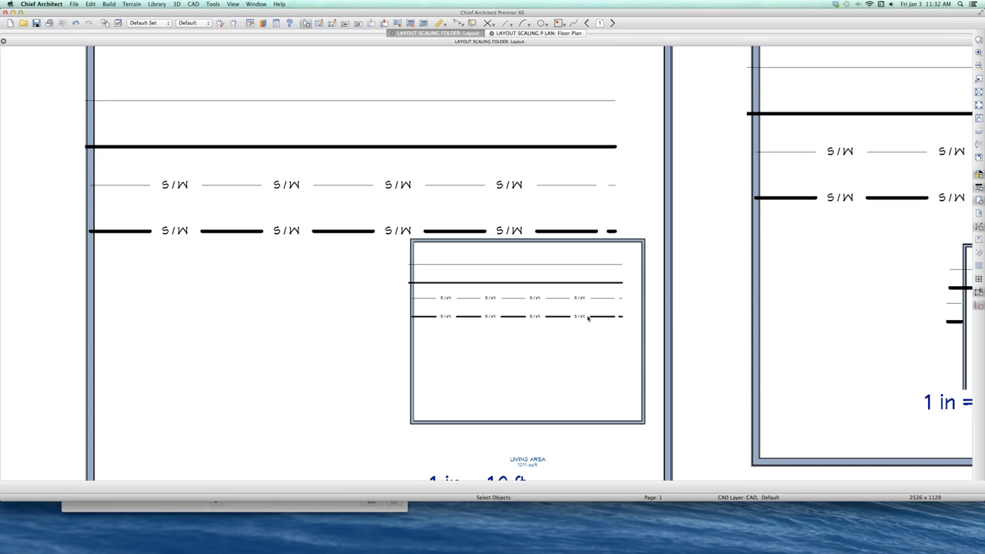
pyautogui.moveTo(486, 321)
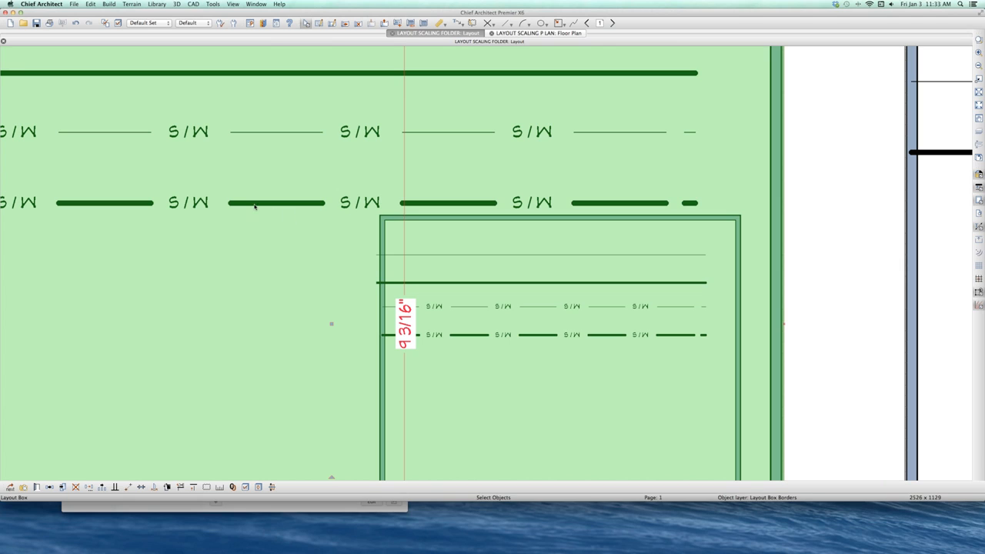
pyautogui.moveTo(469, 342)
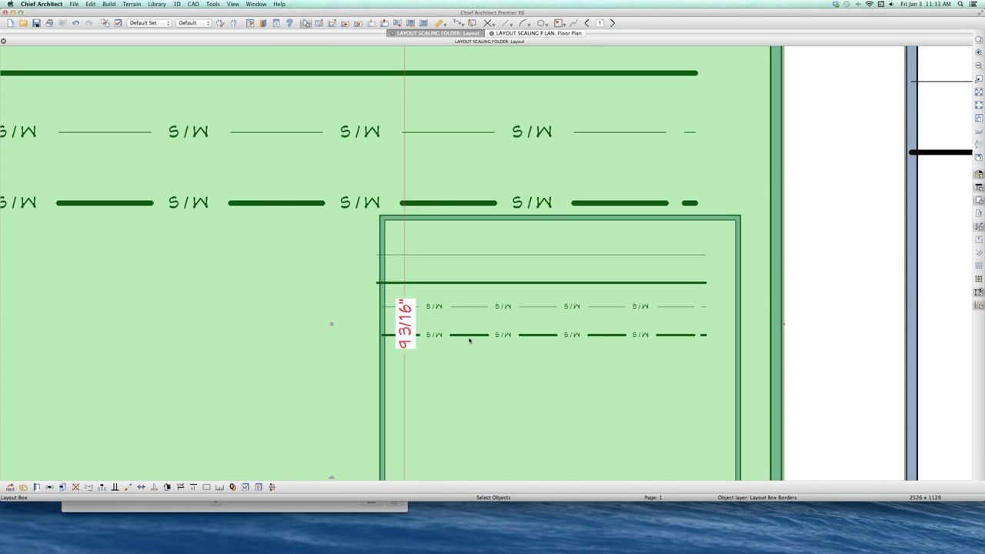
pyautogui.moveTo(522, 314)
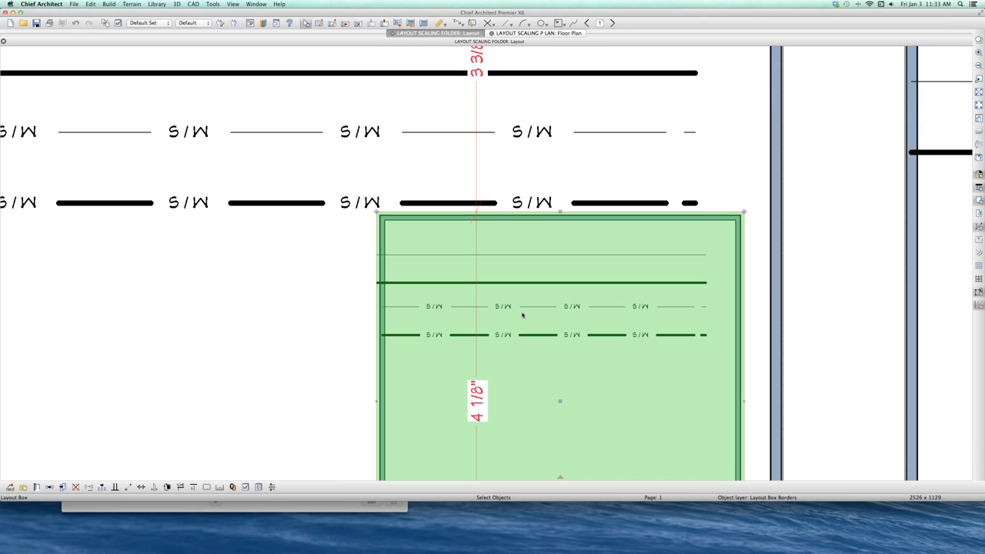
pyautogui.moveTo(445, 202)
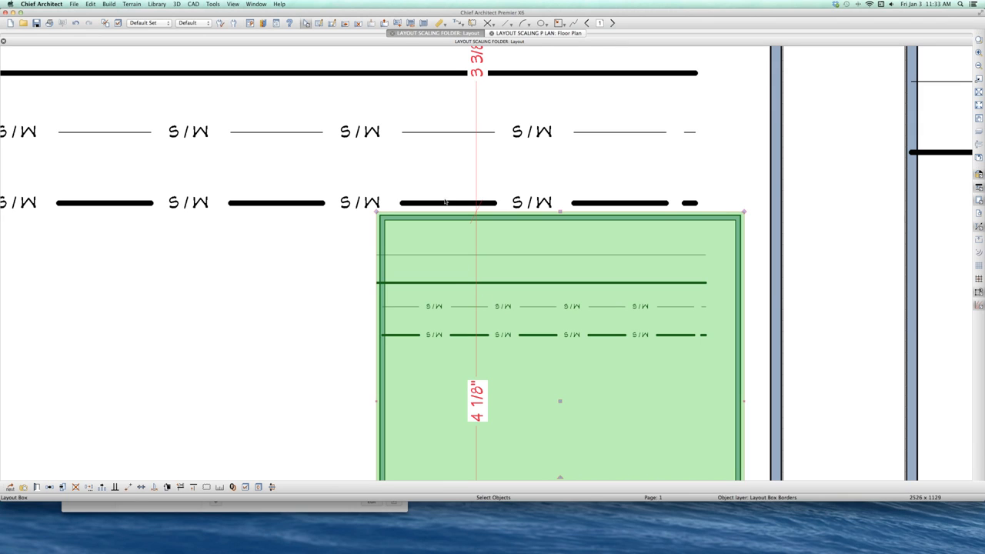
pyautogui.moveTo(459, 289)
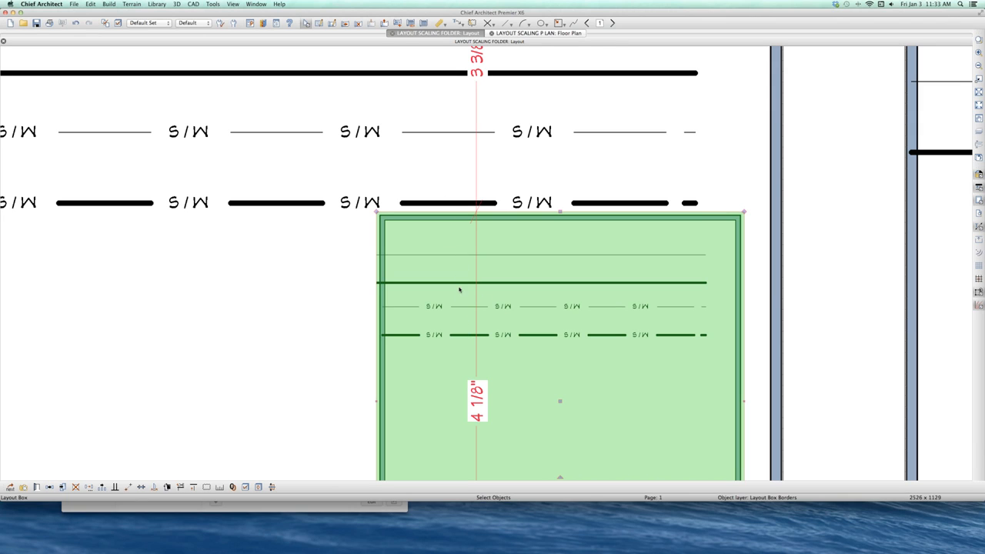
pyautogui.moveTo(352, 299)
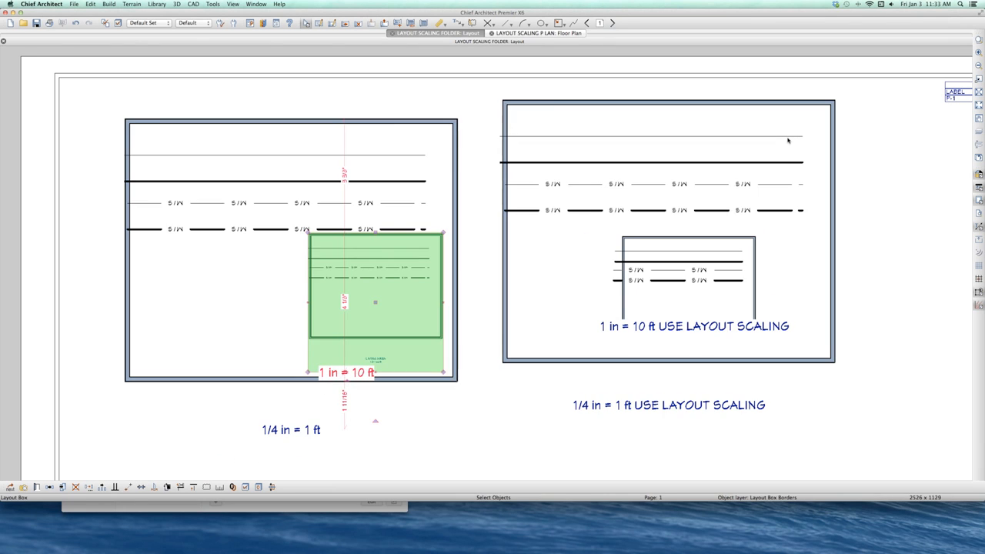
pyautogui.click(662, 154)
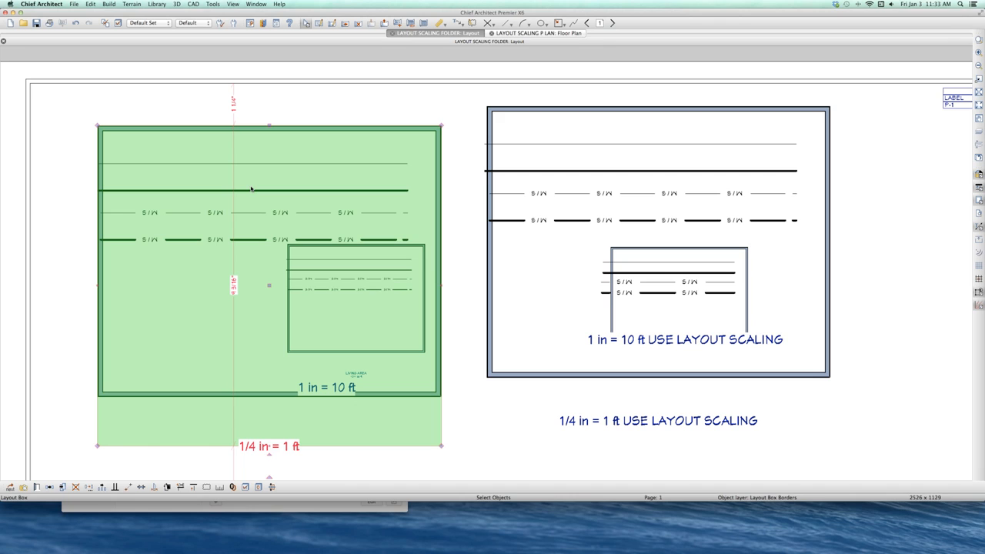
pyautogui.click(579, 139)
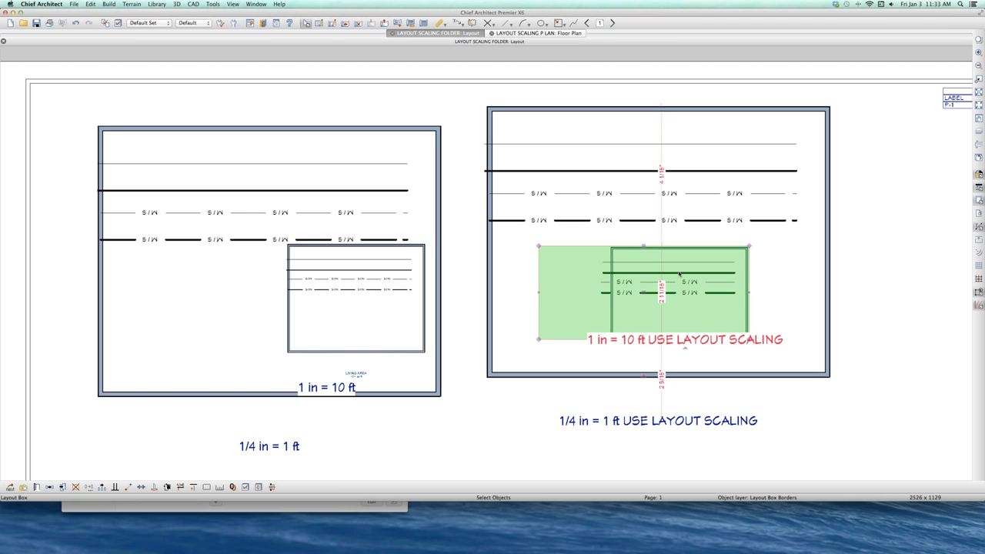
pyautogui.moveTo(651, 274)
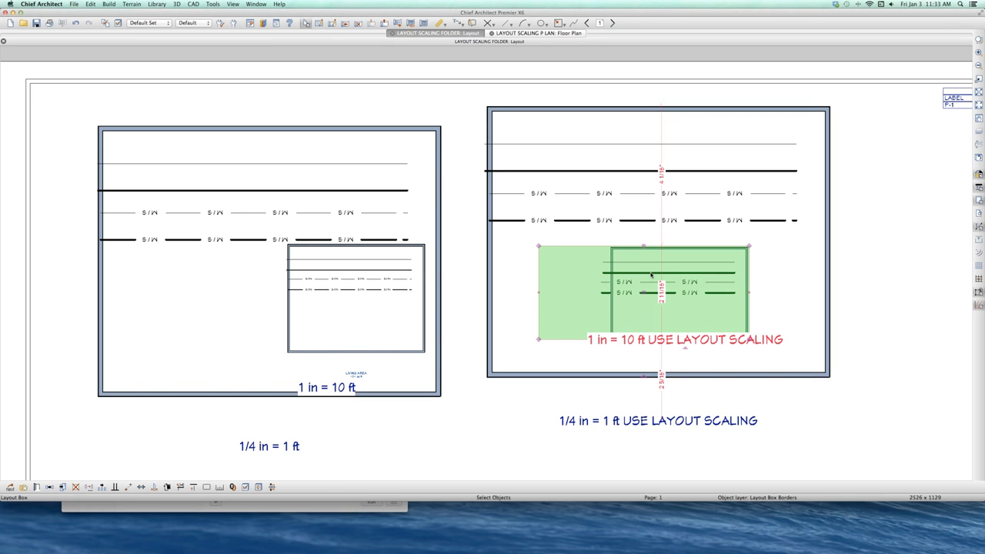
pyautogui.moveTo(653, 212)
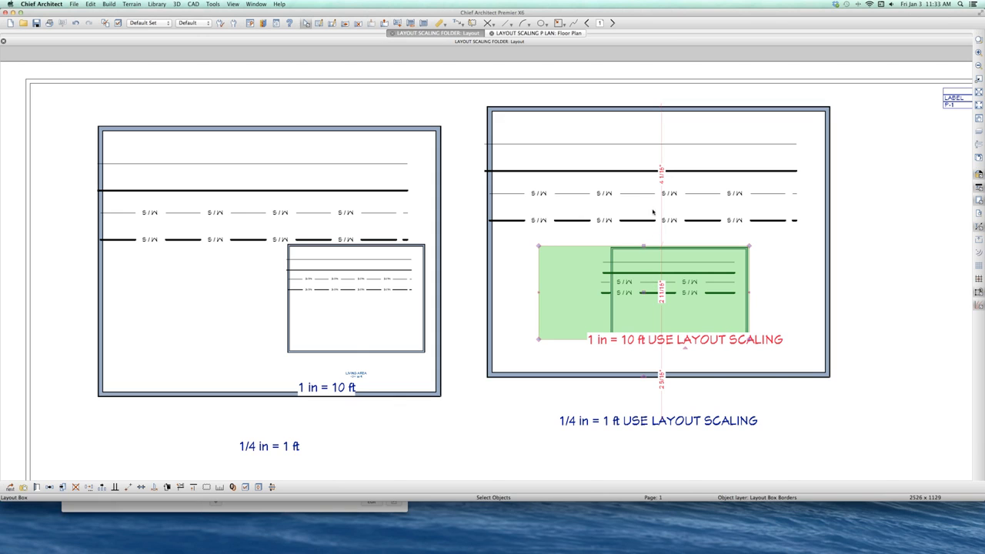
pyautogui.moveTo(645, 222)
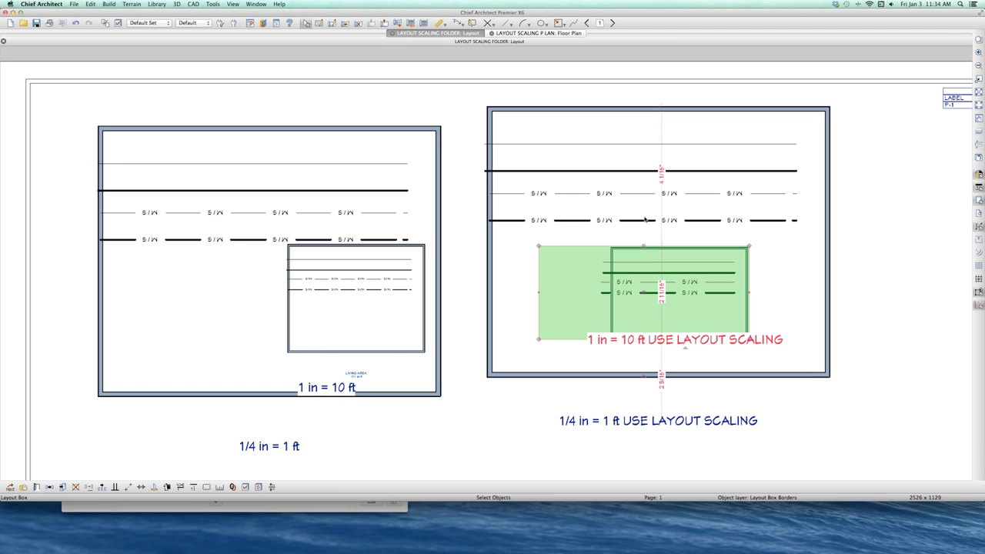
pyautogui.moveTo(839, 272)
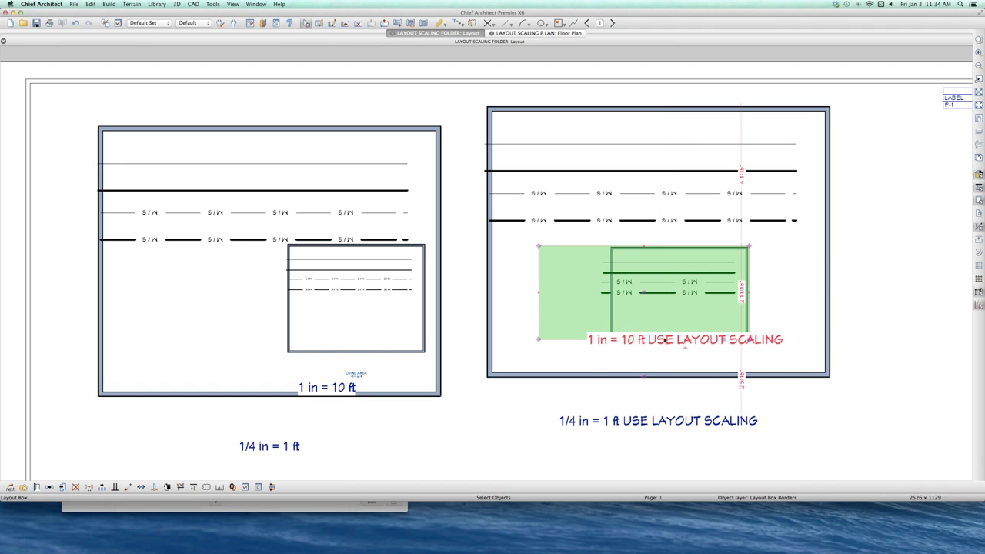
pyautogui.moveTo(745, 351)
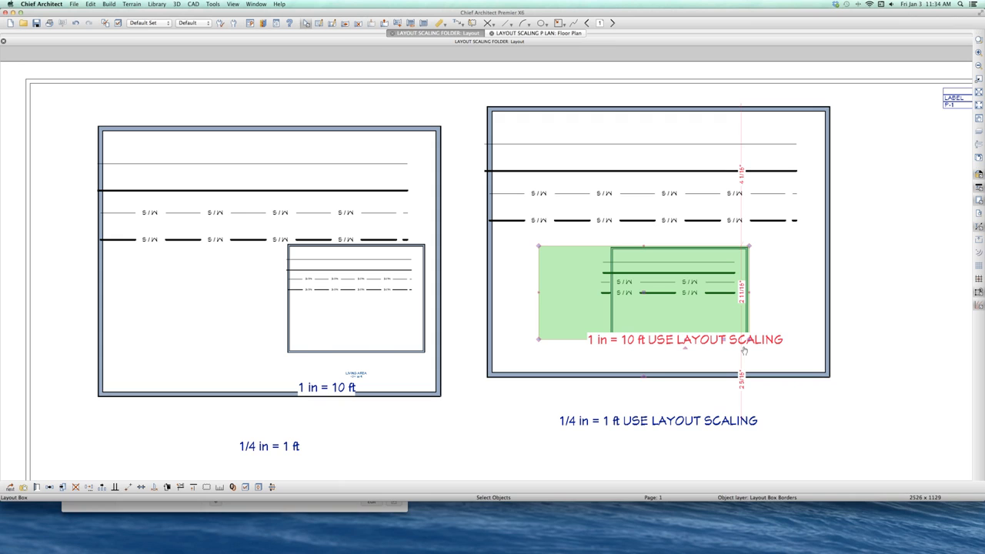
pyautogui.moveTo(740, 348)
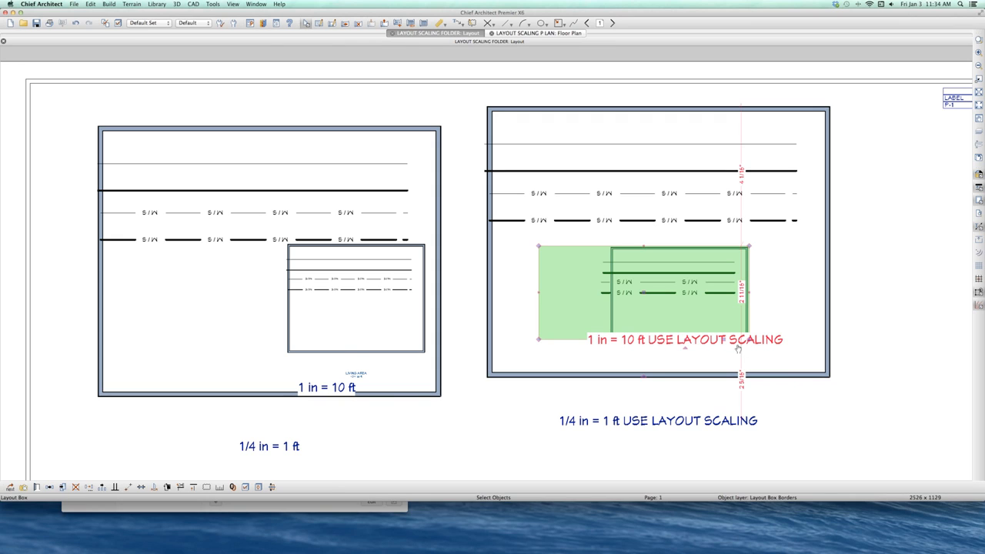
pyautogui.moveTo(670, 331)
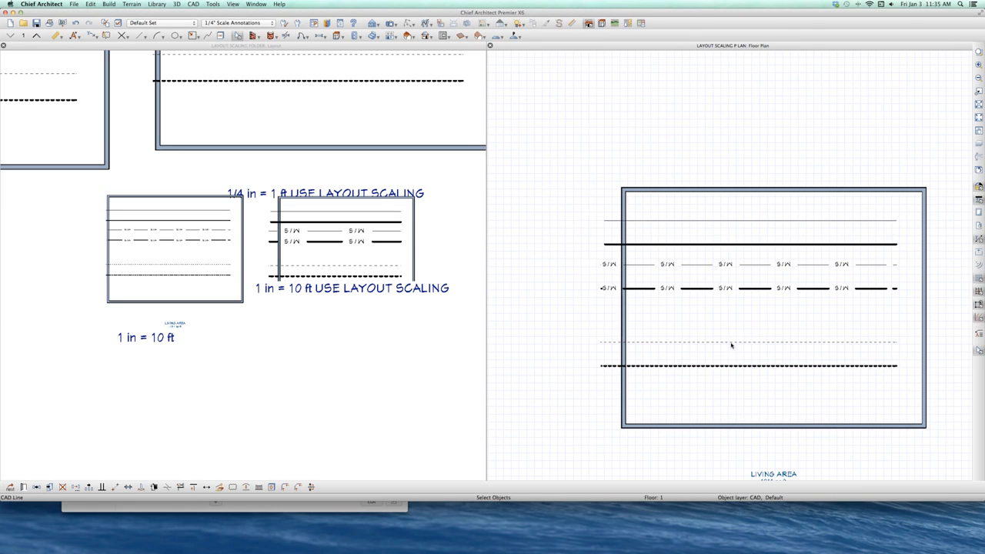
pyautogui.click(696, 265)
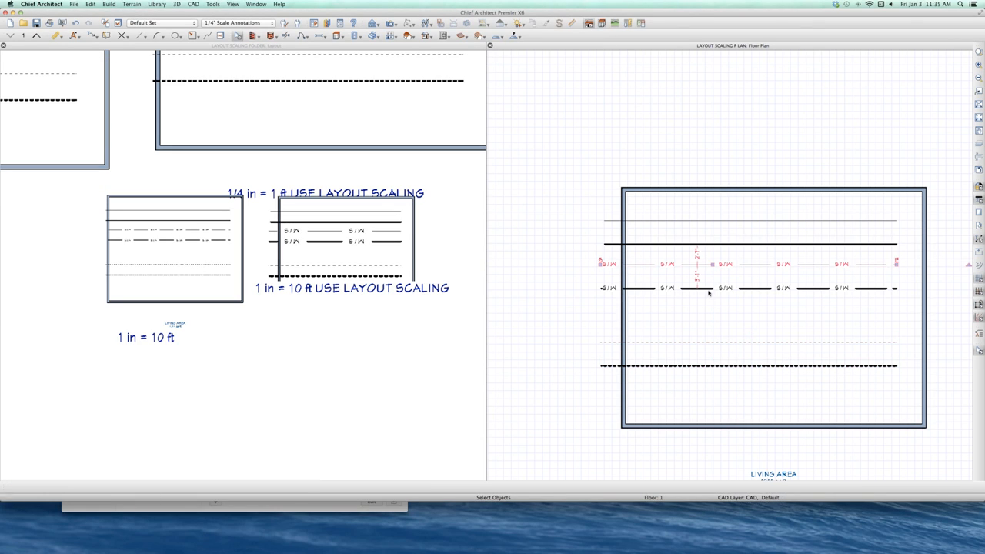
pyautogui.click(708, 289)
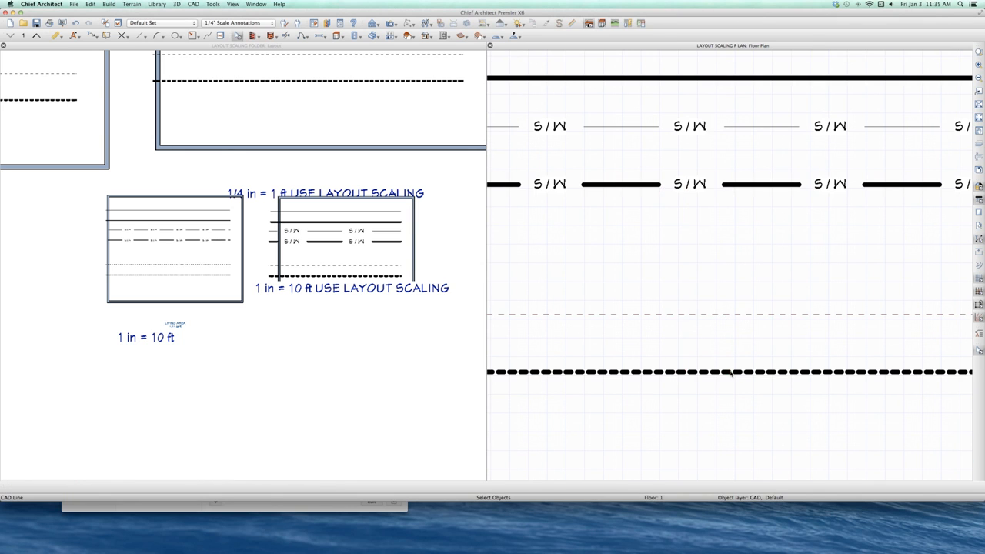
pyautogui.click(730, 371)
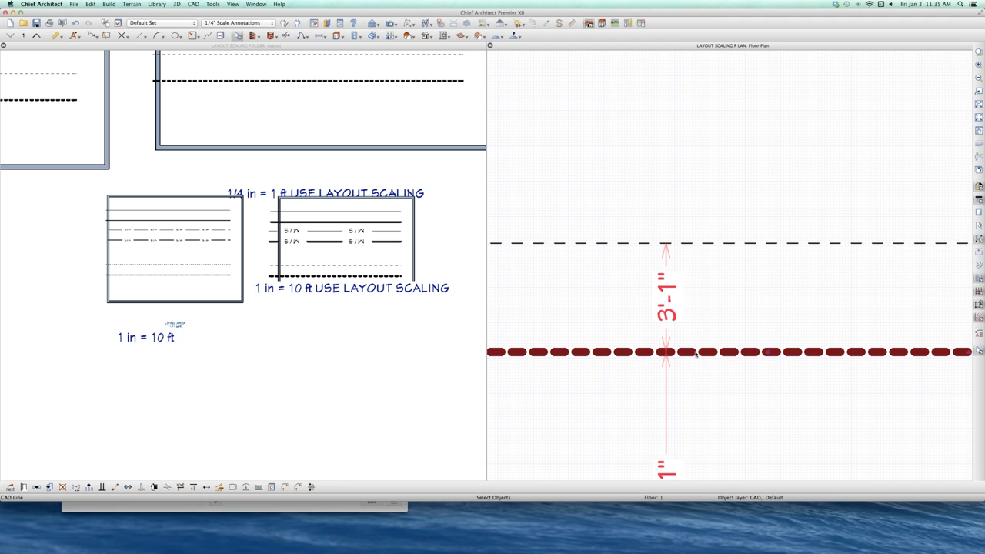
pyautogui.moveTo(702, 352)
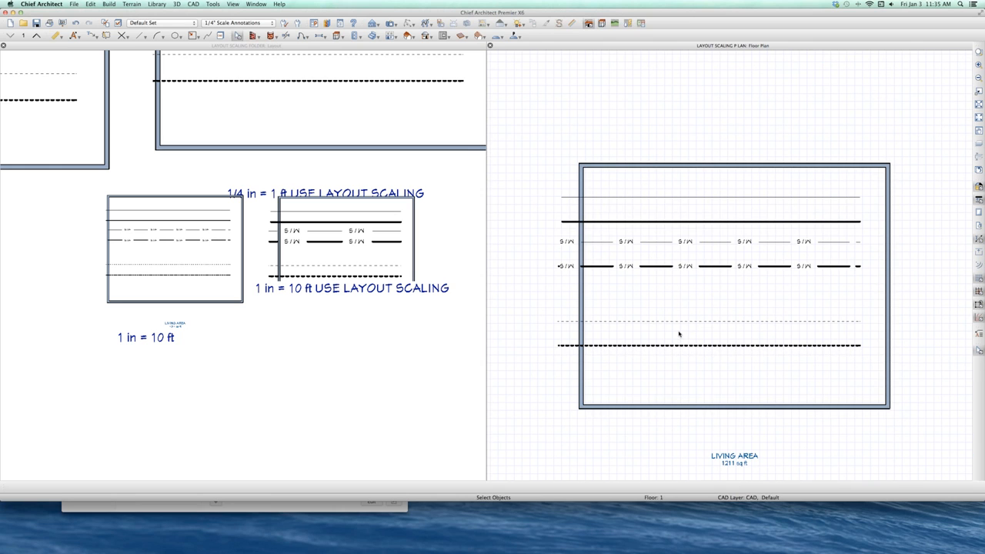
pyautogui.moveTo(422, 211)
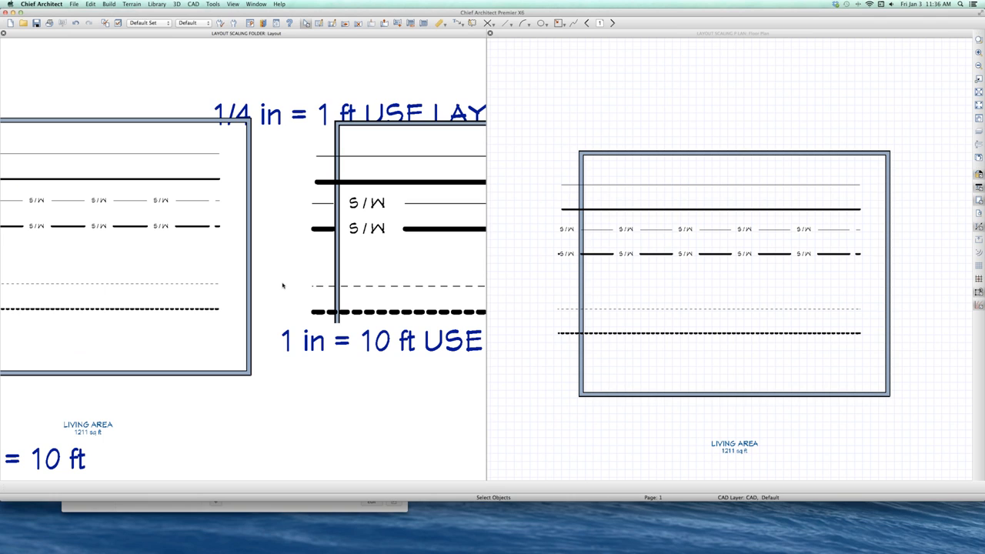
pyautogui.moveTo(205, 285)
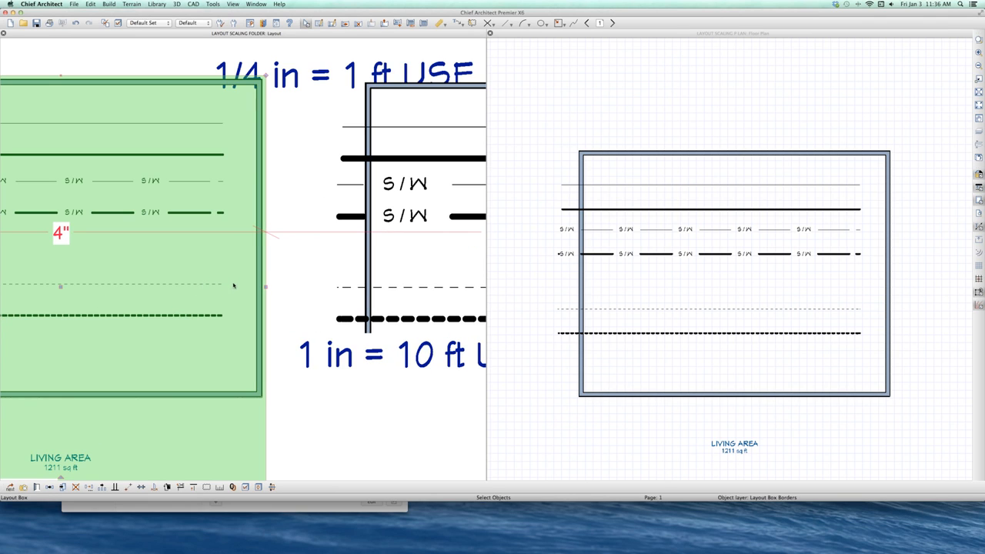
pyautogui.moveTo(214, 286)
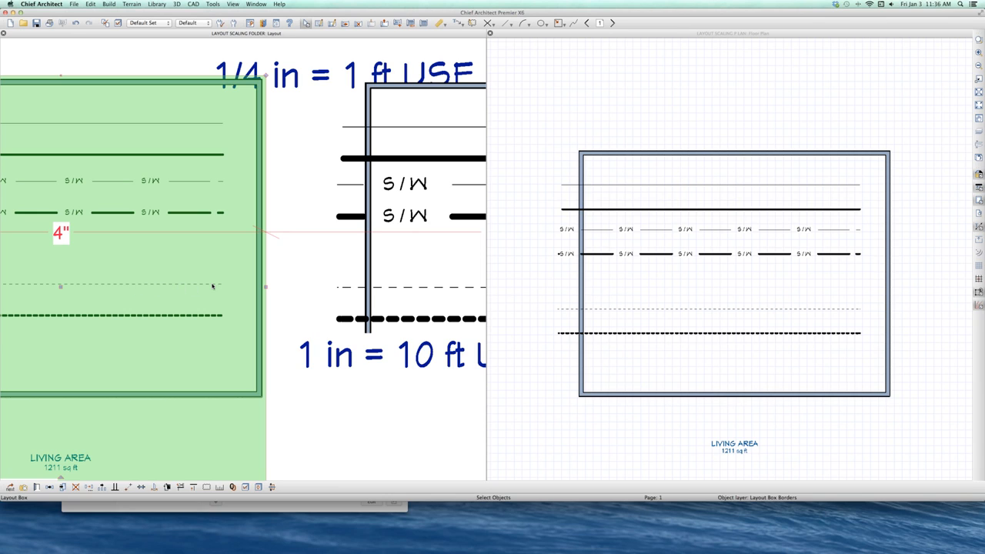
pyautogui.moveTo(354, 290)
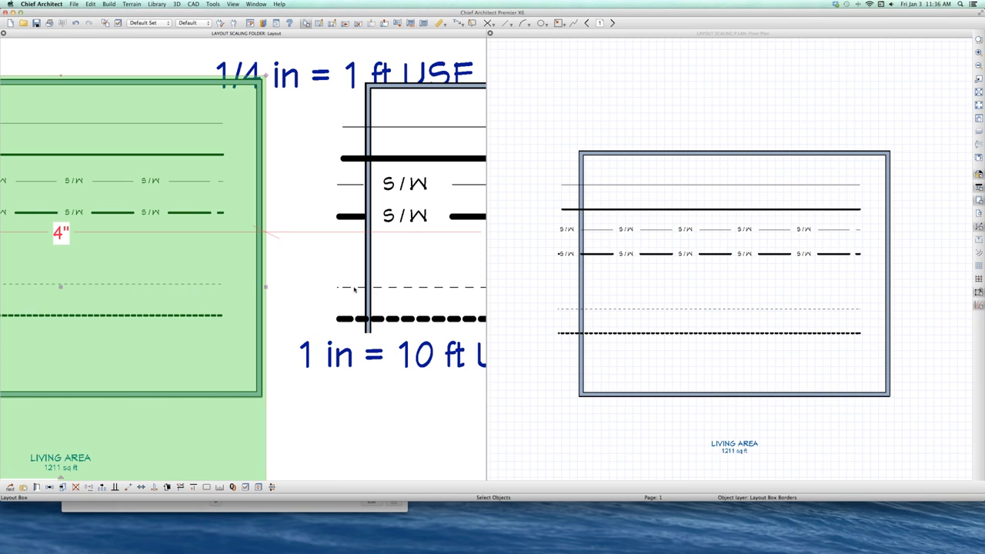
pyautogui.moveTo(162, 285)
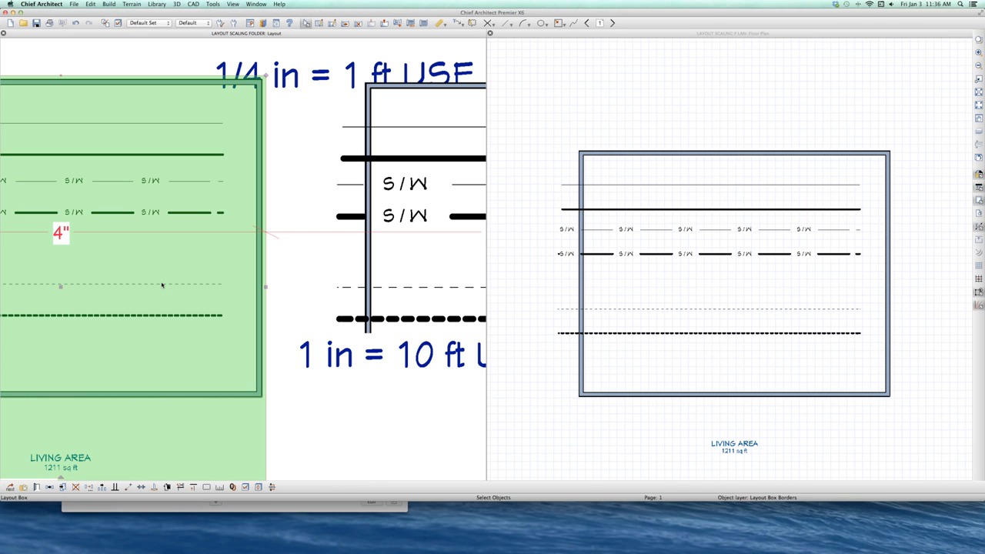
pyautogui.moveTo(161, 284)
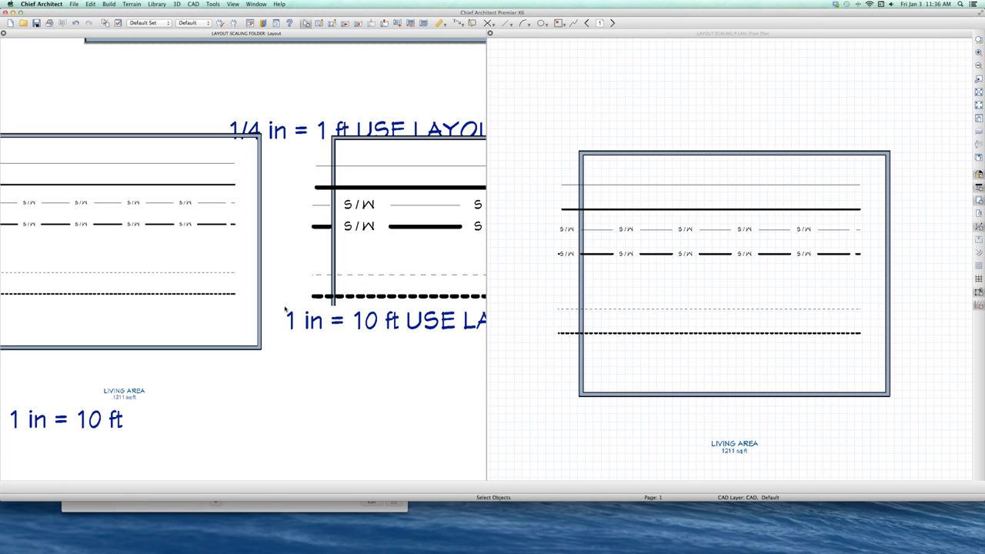
# Select the large layout view of the CAD lines
pyautogui.click(166, 258)
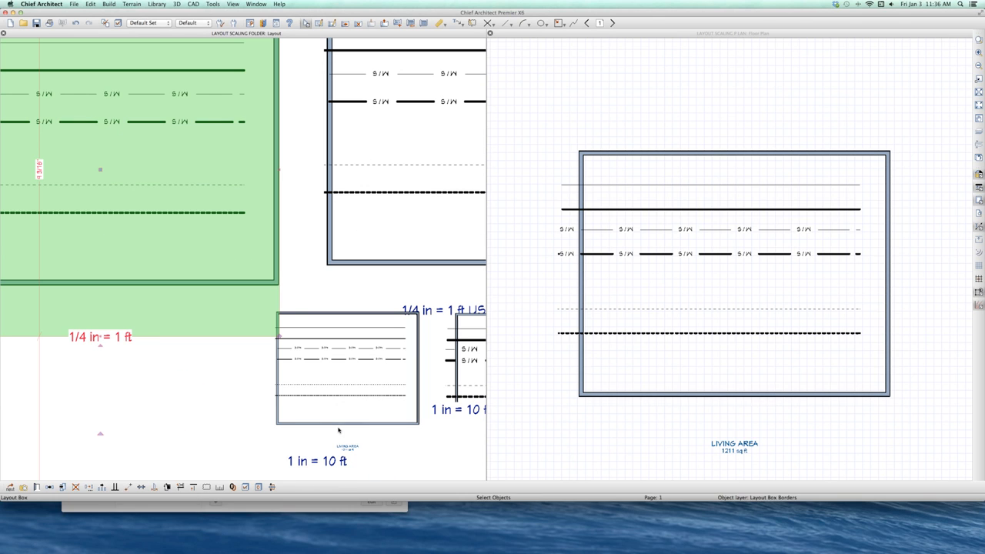
pyautogui.moveTo(334, 416)
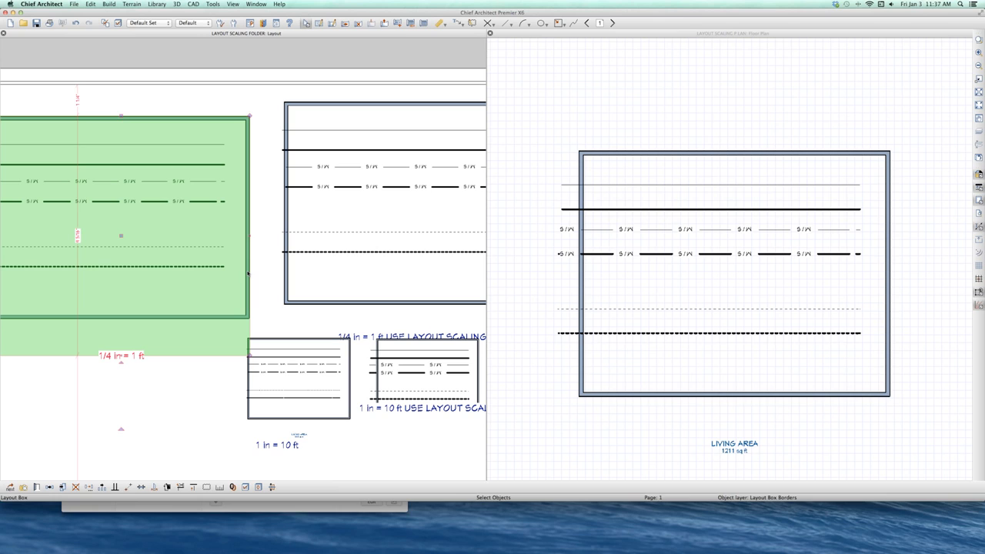
pyautogui.moveTo(221, 185)
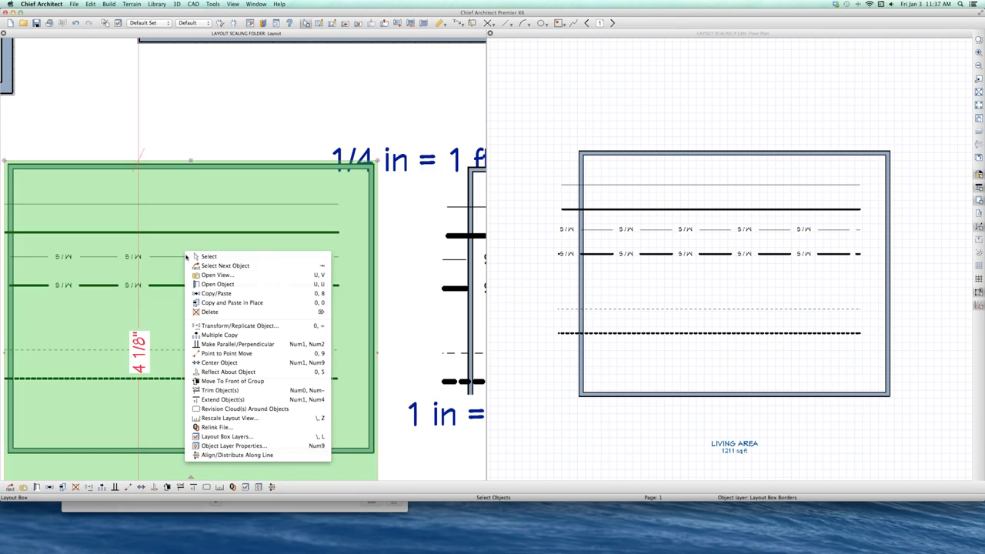
# Rescale the large layout view to 1 in = 20 ft so it shrinks on the page
pyautogui.click(228, 419)
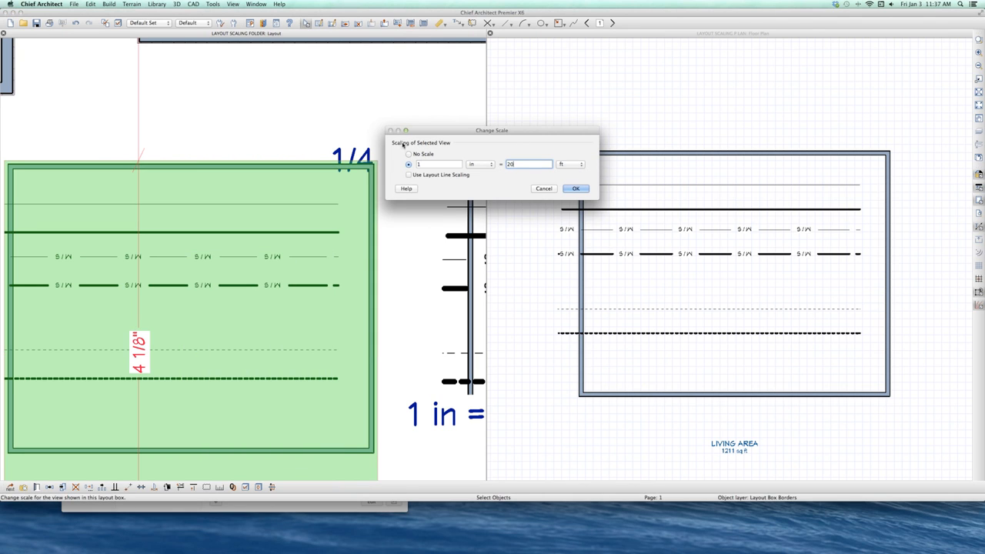
pyautogui.click(576, 188)
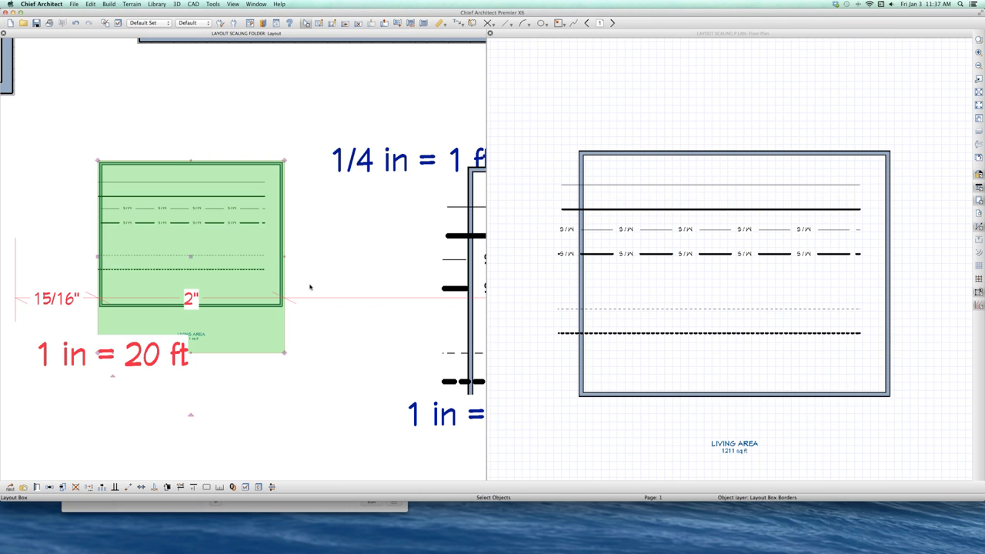
pyautogui.rightClick(423, 290)
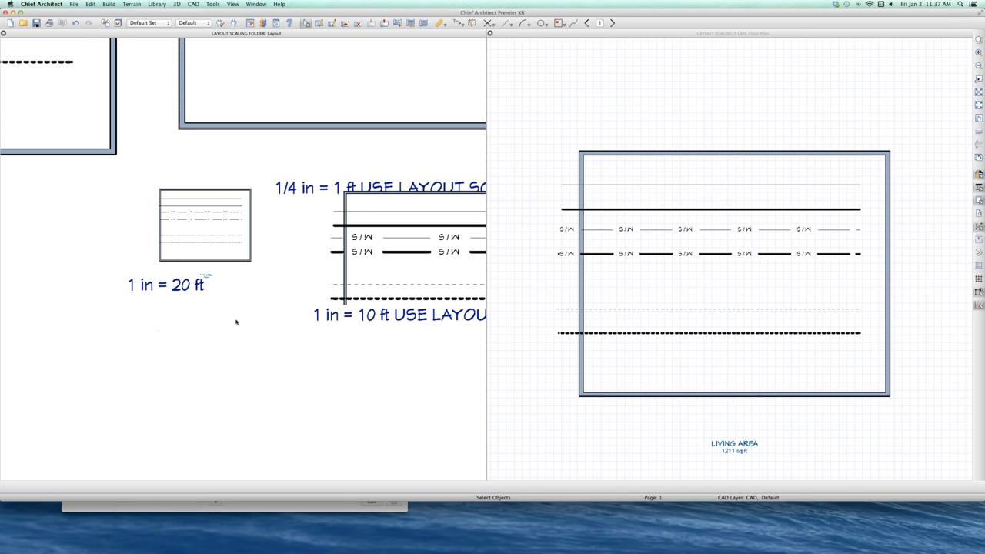
# Scroll the layout page to see the small 1 in = 20 ft view beside the others
pyautogui.scroll(-3)
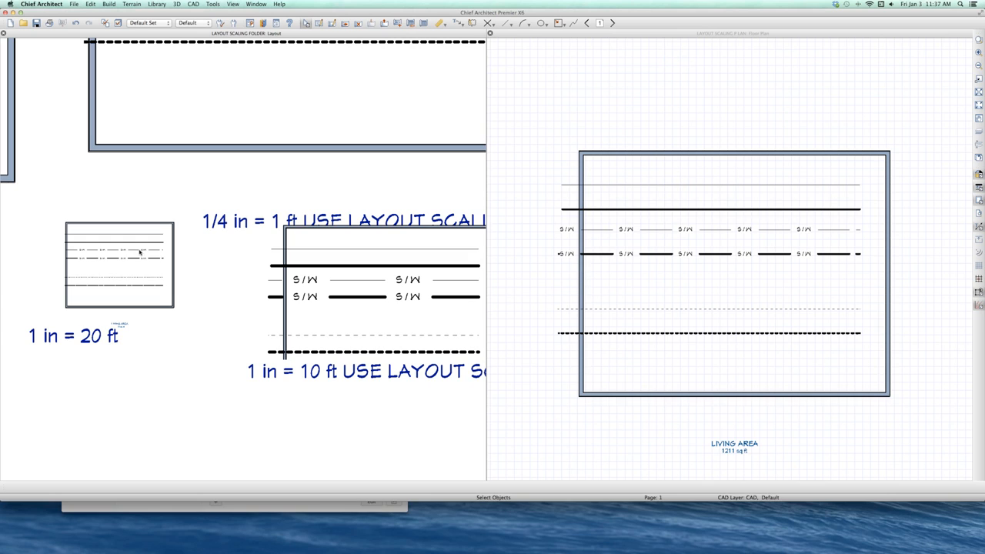
pyautogui.moveTo(139, 253)
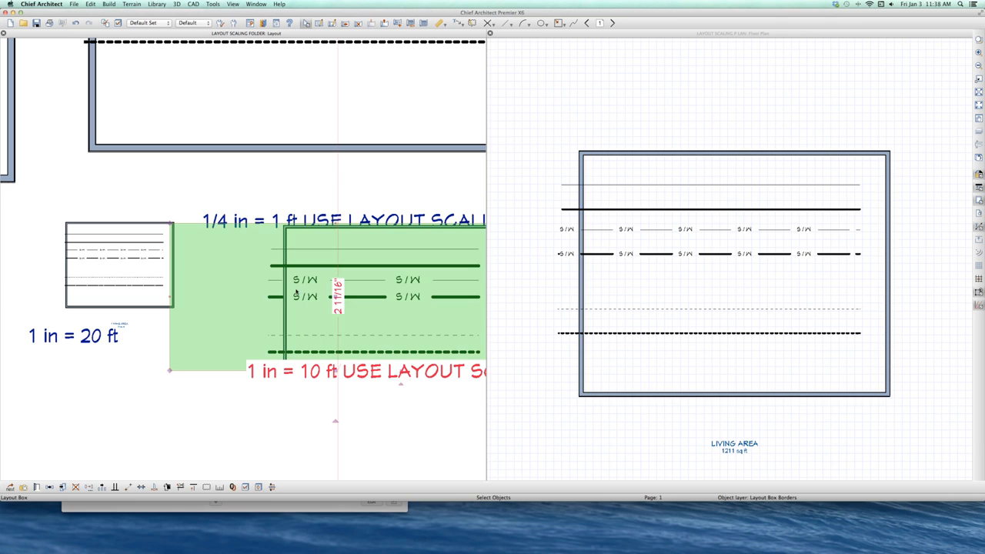
pyautogui.moveTo(291, 260)
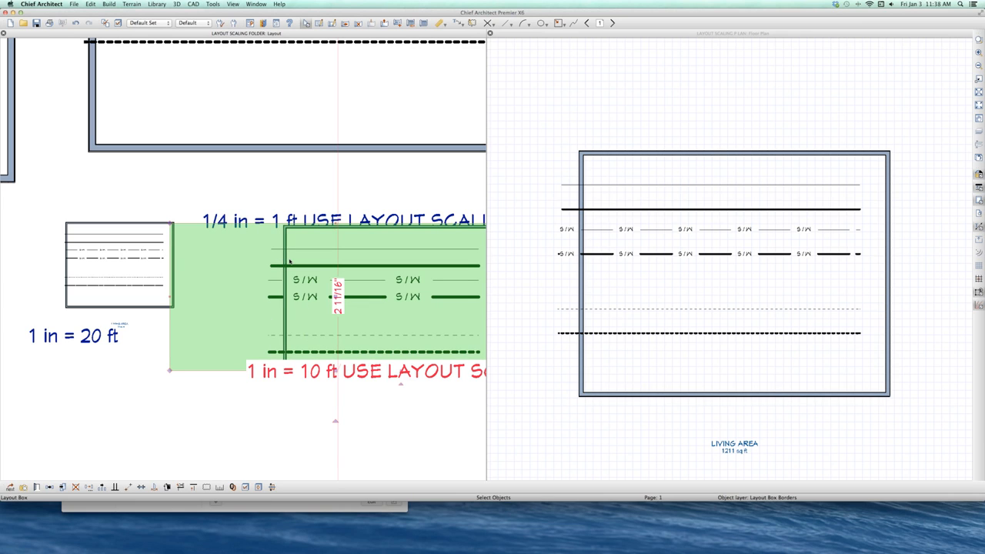
pyautogui.moveTo(278, 331)
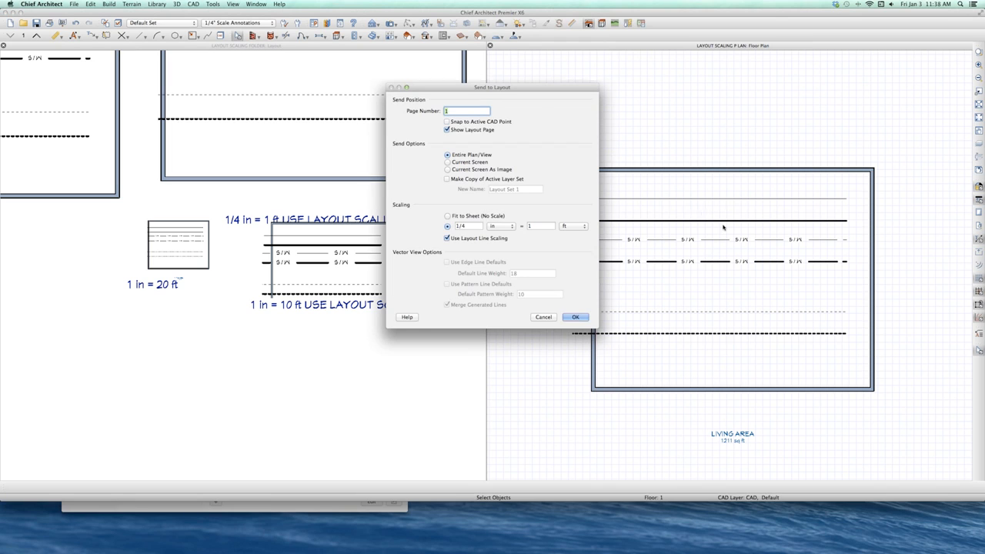
# Toggle Use Layout Line Scaling repeatedly, leaving it off for the 1/4 in = 1 ft send
pyautogui.click(446, 237)
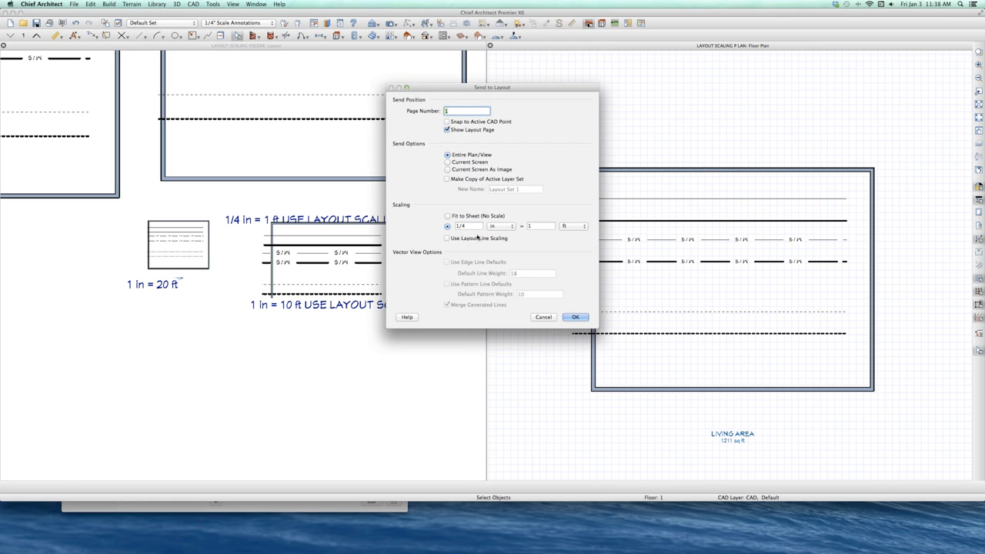
pyautogui.click(446, 237)
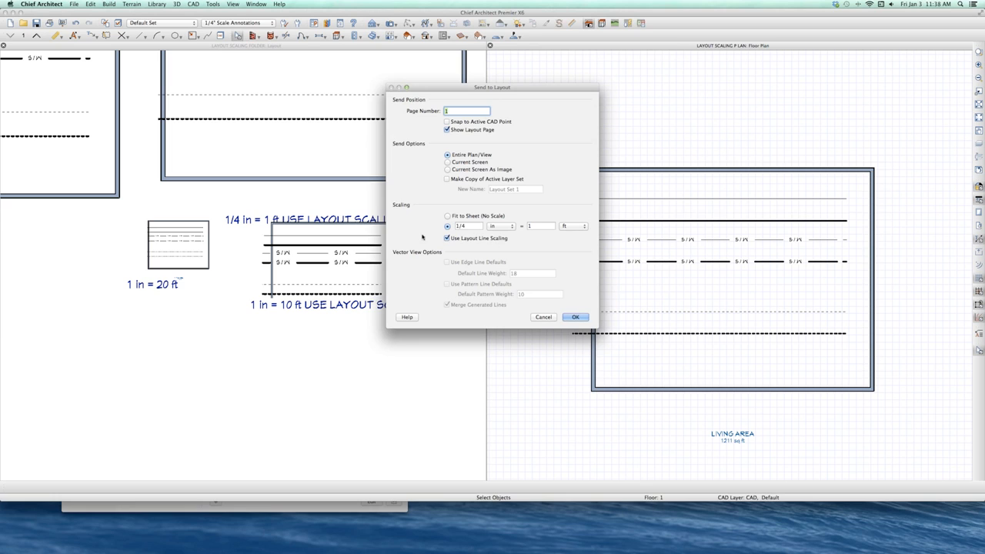
pyautogui.click(446, 237)
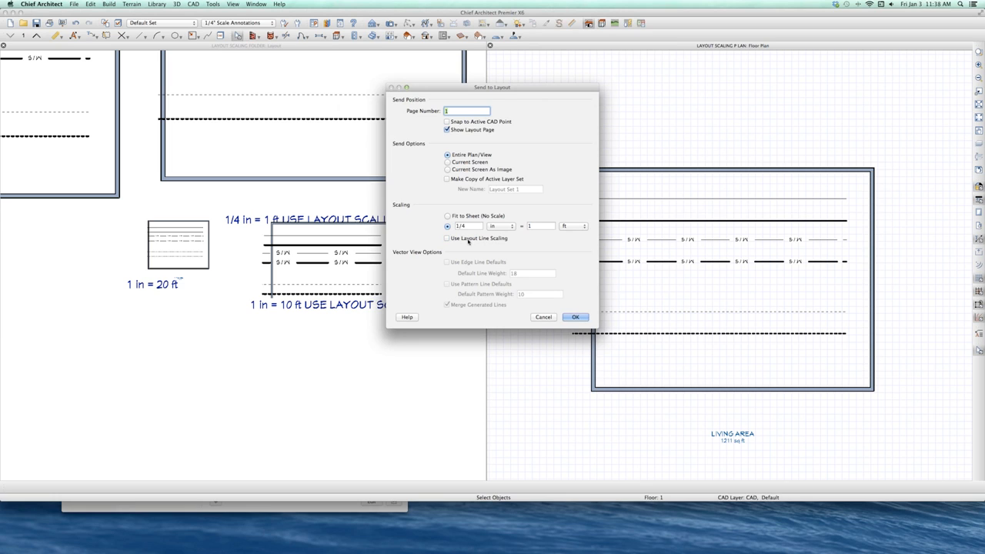
pyautogui.click(446, 237)
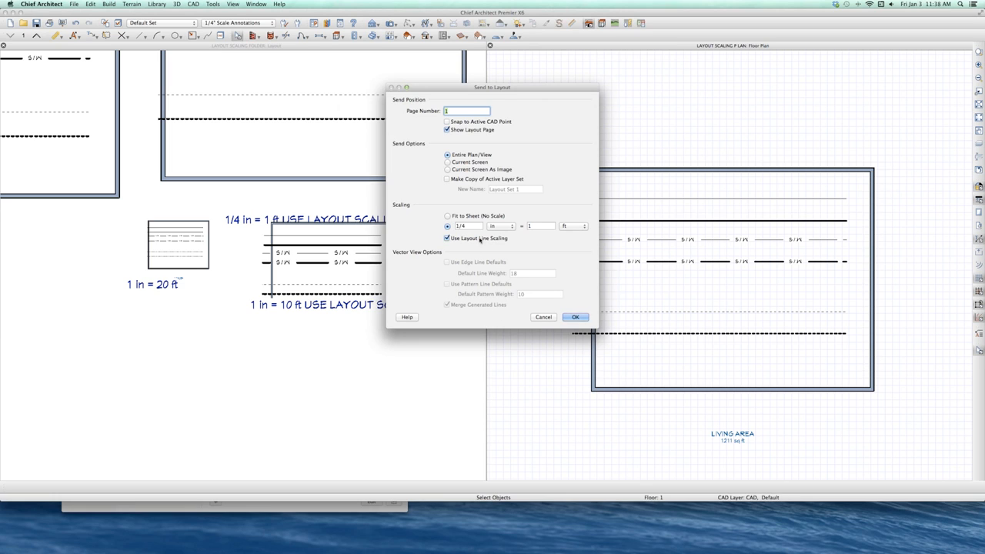
pyautogui.click(447, 237)
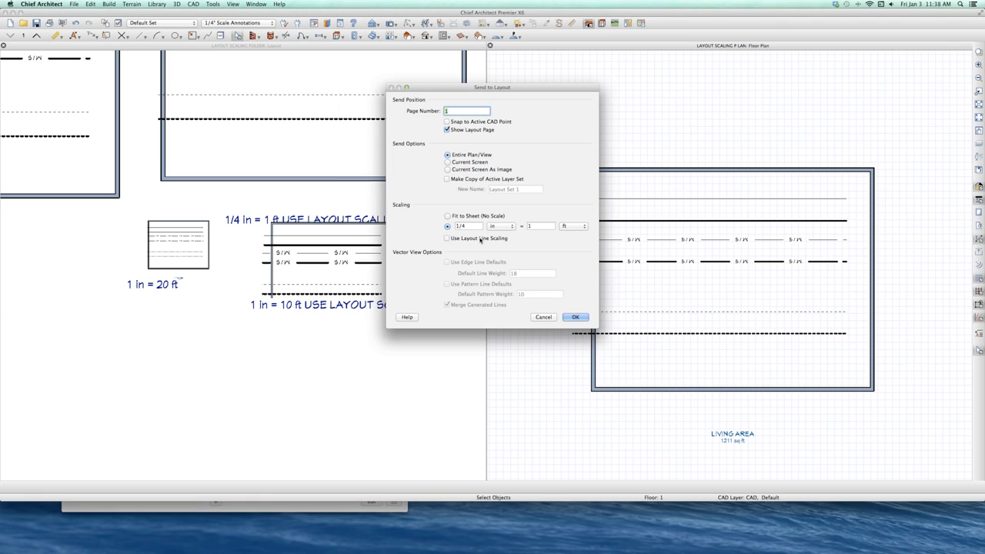
pyautogui.click(446, 237)
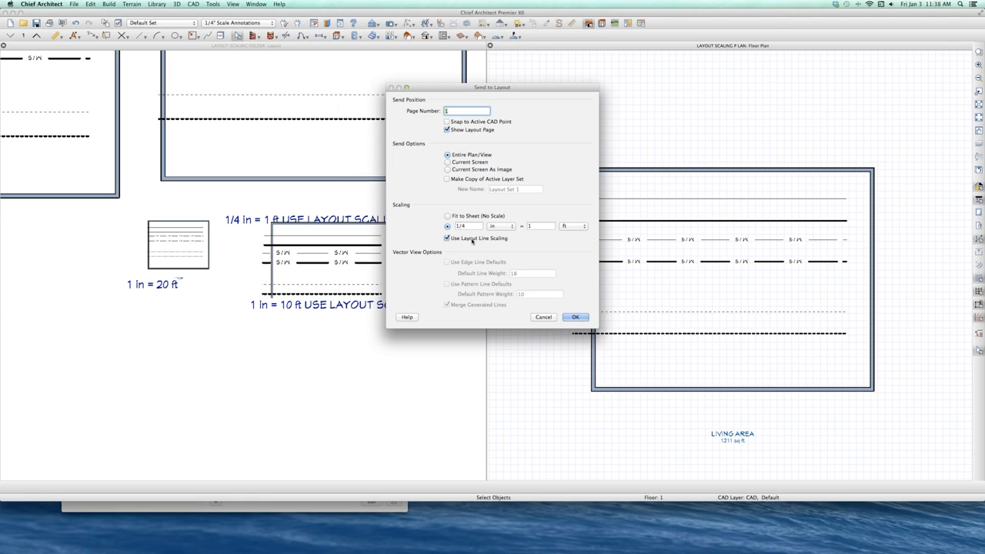
pyautogui.click(447, 237)
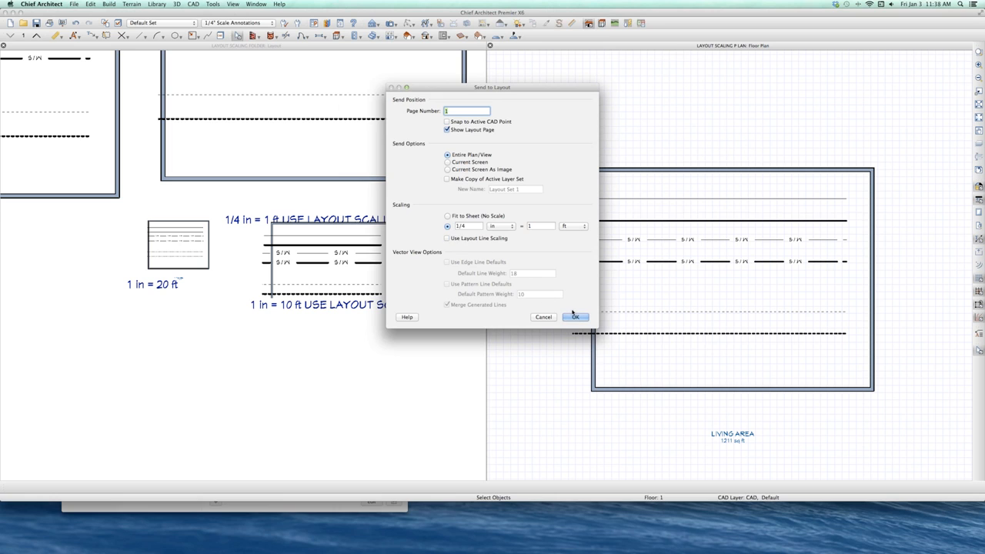